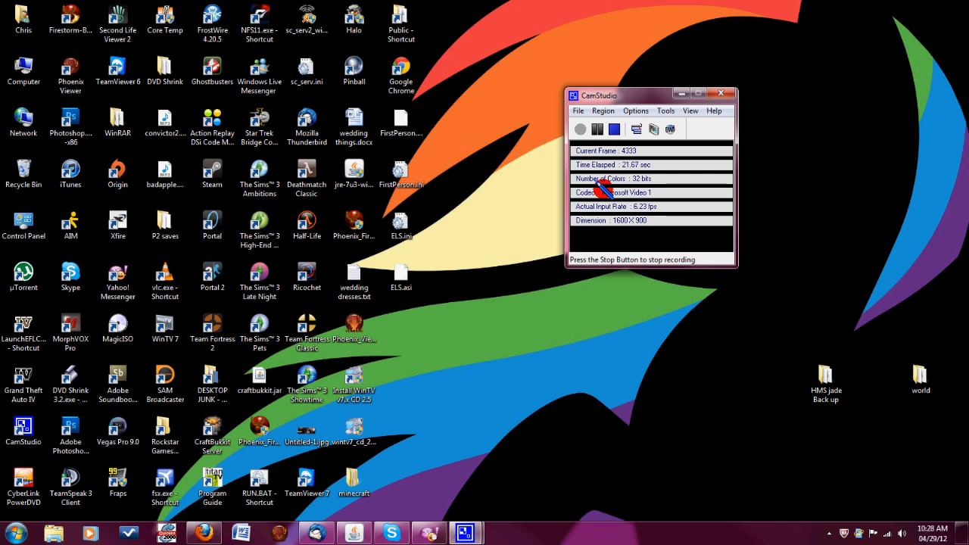
{"action": "mouse_move", "coordinate": [535, 155]}
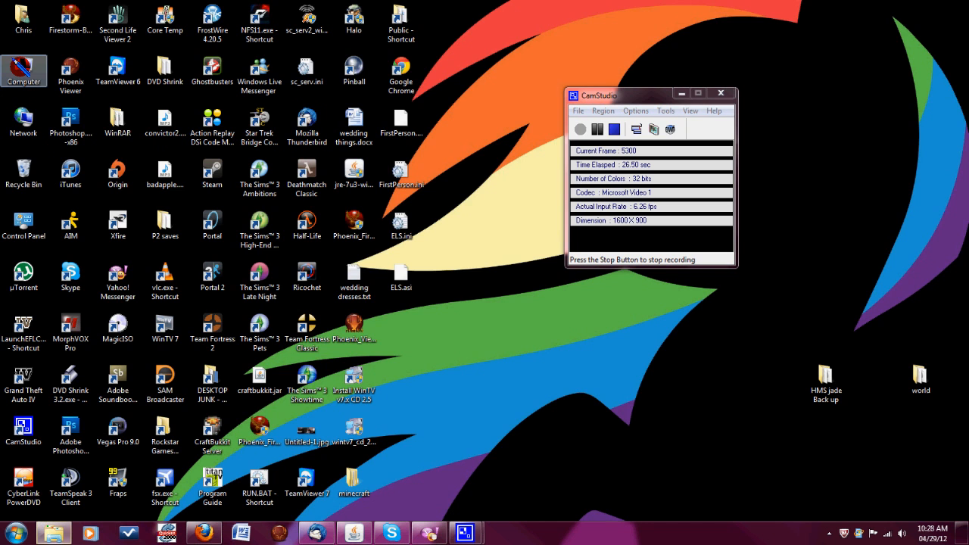
Browse Computer > C: > Program Files (x86) and select the Steam folder.
{"action": "double_click", "coordinate": [24, 79]}
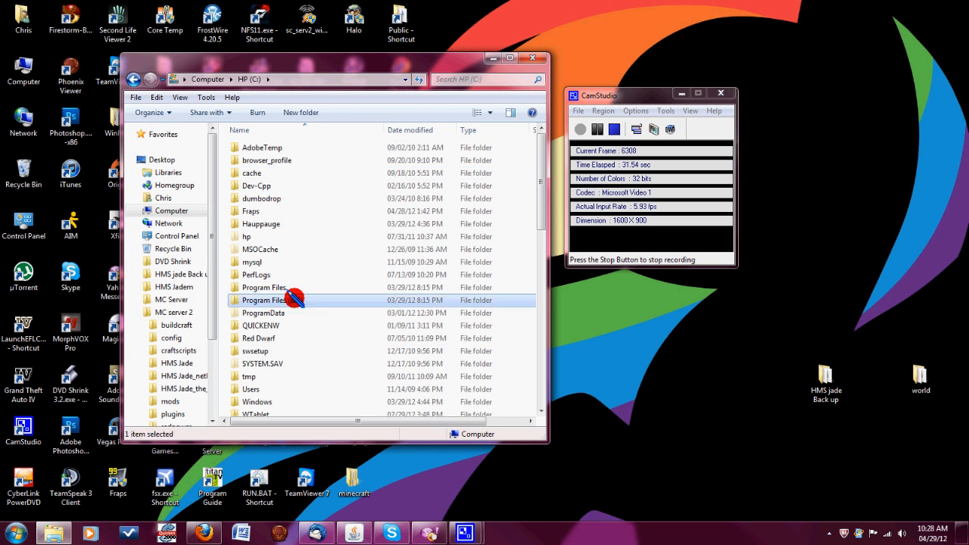
{"action": "left_click", "coordinate": [269, 300]}
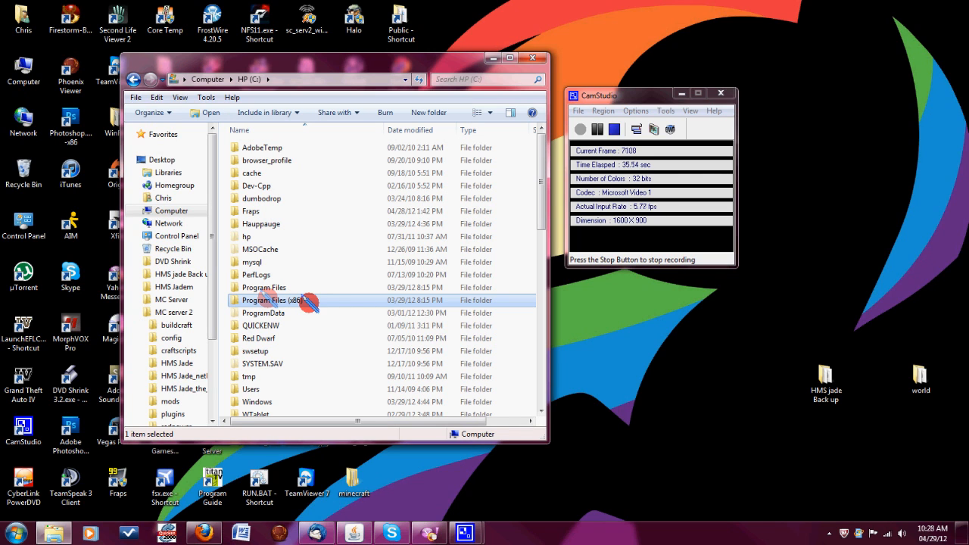
{"action": "mouse_move", "coordinate": [310, 303]}
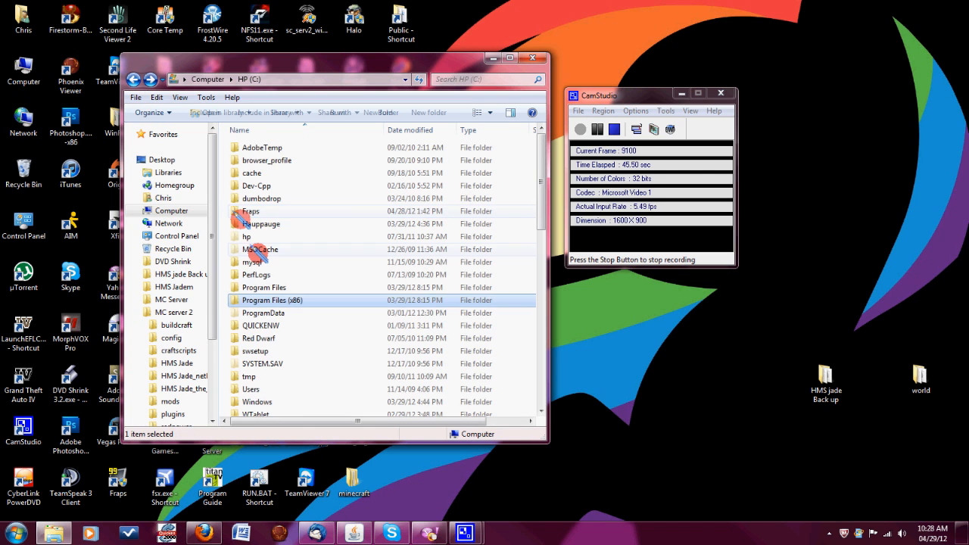
{"action": "scroll", "scroll_direction": "down", "scroll_amount": 3}
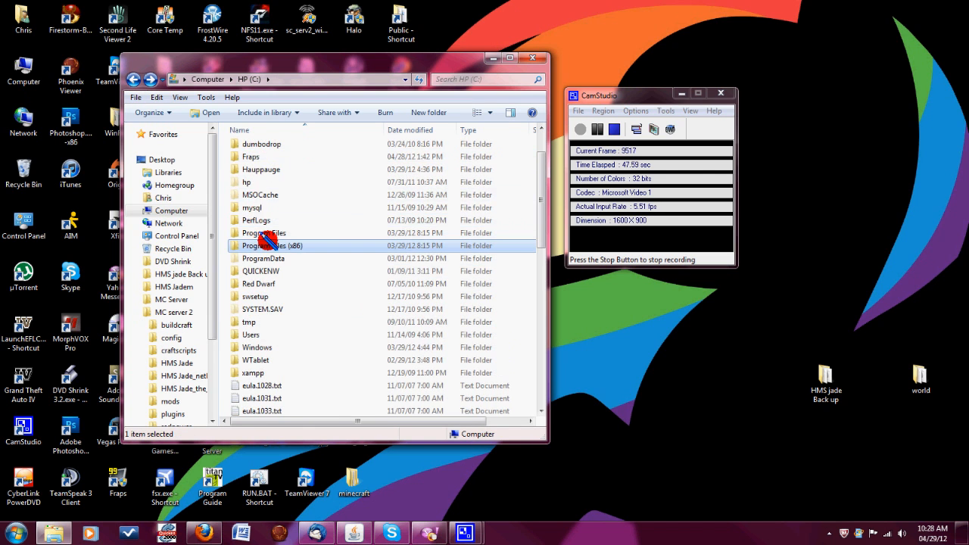
{"action": "double_click", "coordinate": [264, 246]}
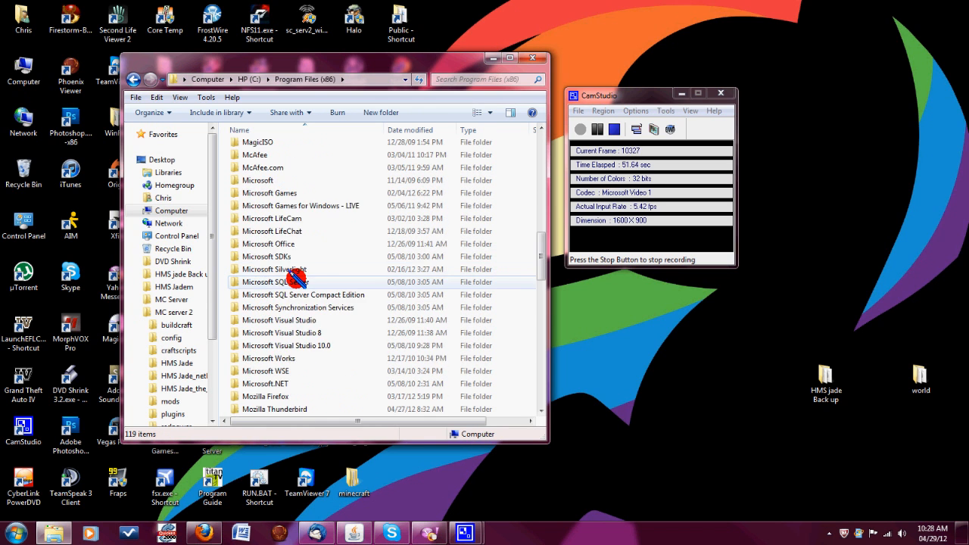
{"action": "scroll", "scroll_direction": "down", "scroll_amount": 3}
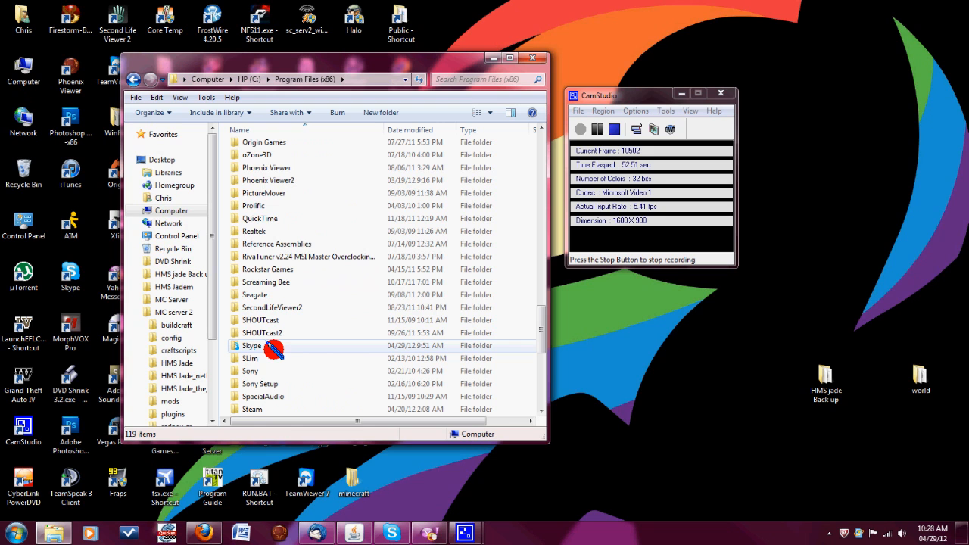
{"action": "scroll", "scroll_direction": "down", "scroll_amount": 3}
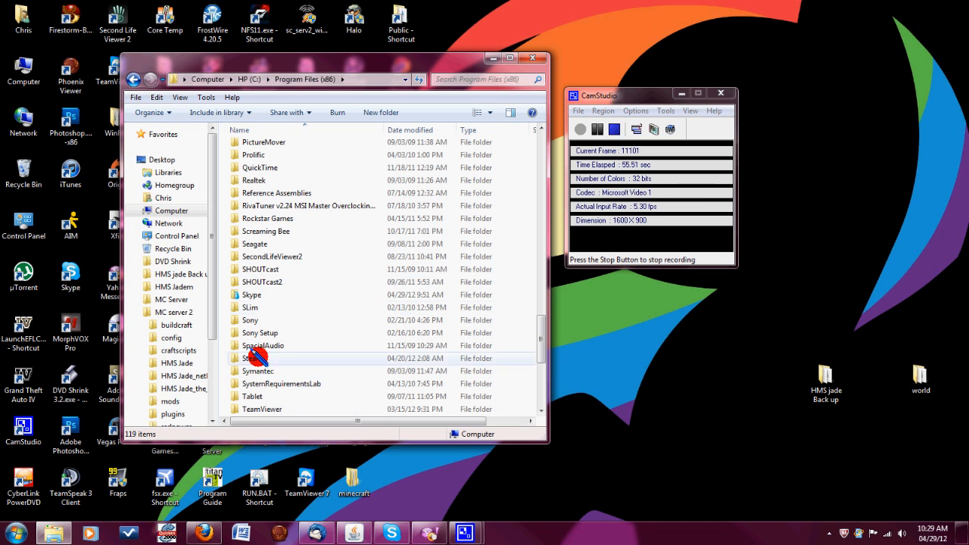
{"action": "left_click", "coordinate": [273, 358]}
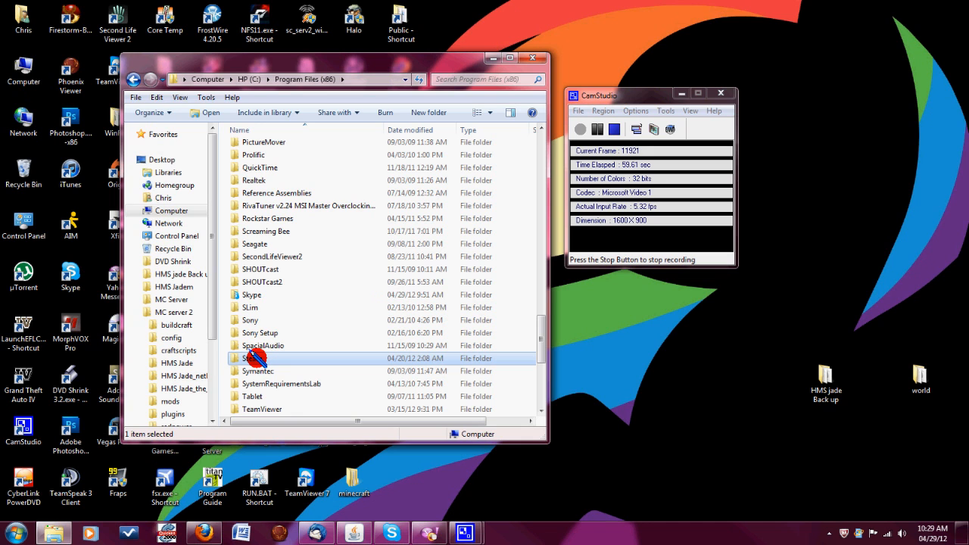
In Steam Properties > Security, grant the Users group Allow Full control and apply it.
{"action": "right_click", "coordinate": [258, 357]}
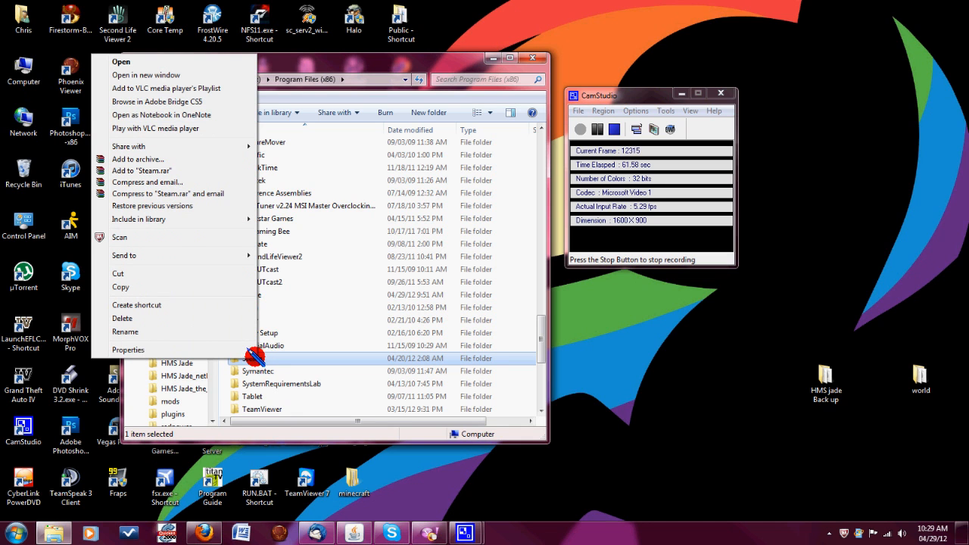
{"action": "left_click", "coordinate": [127, 350]}
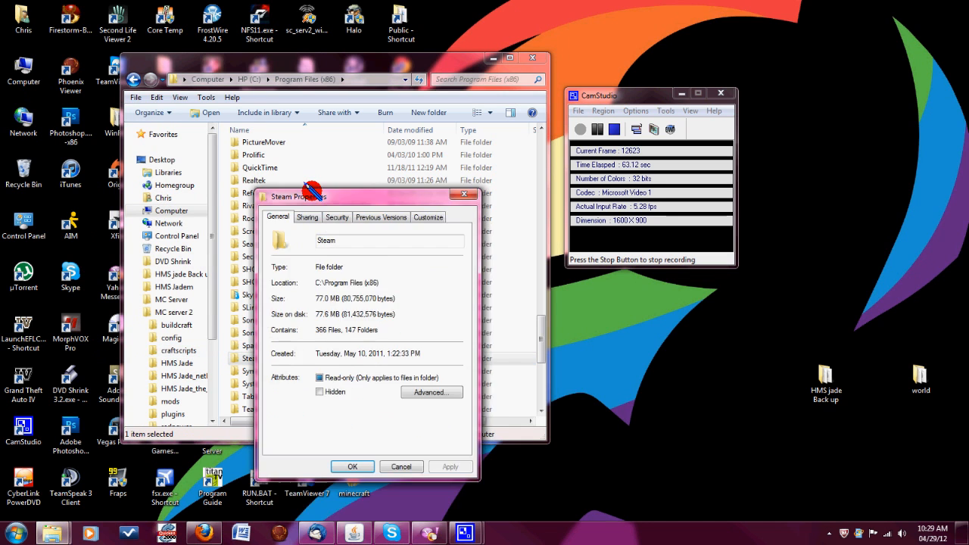
{"action": "left_click", "coordinate": [336, 218]}
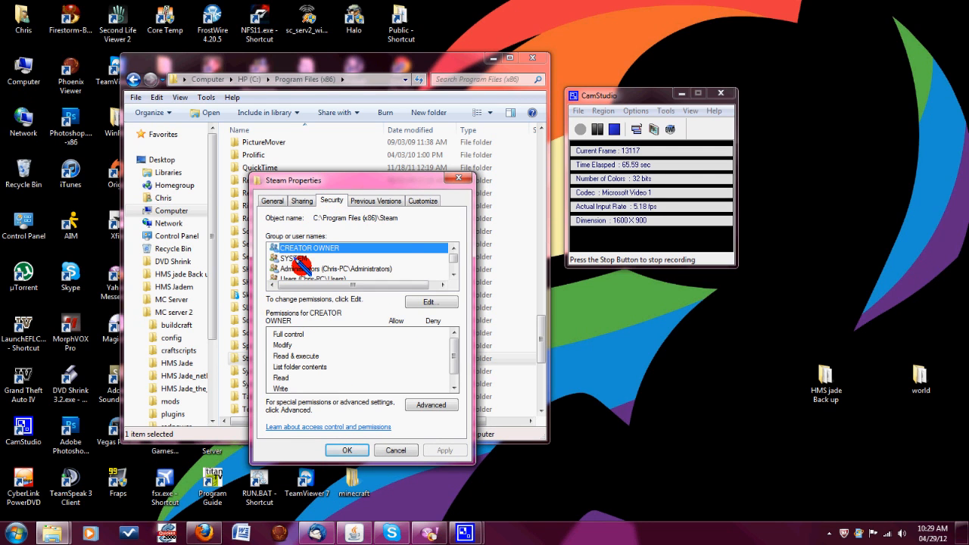
{"action": "left_click", "coordinate": [294, 258]}
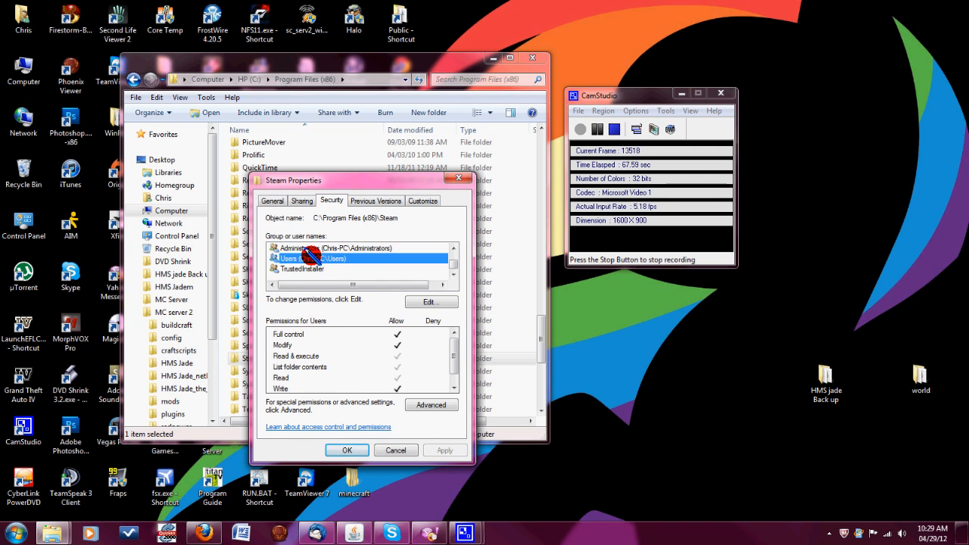
{"action": "left_click", "coordinate": [430, 303]}
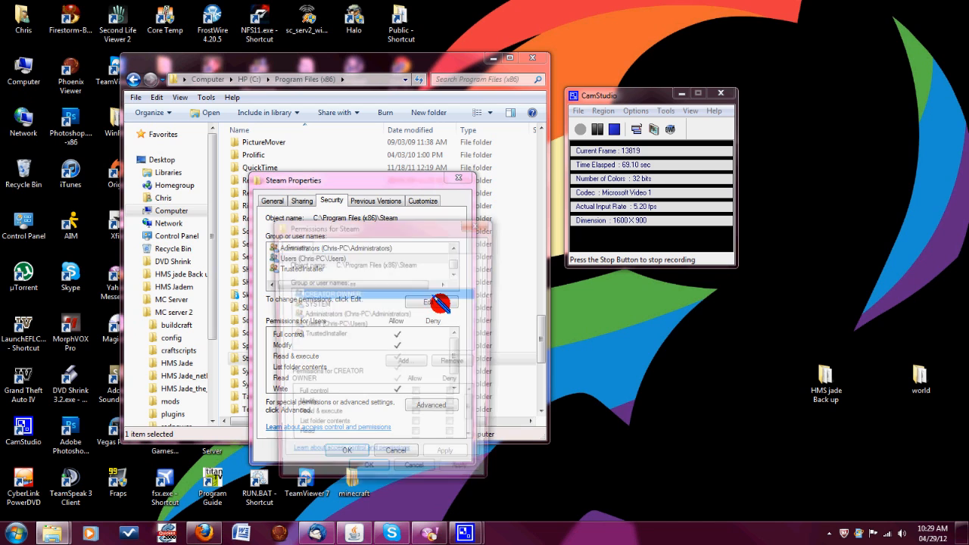
{"action": "left_click", "coordinate": [433, 302]}
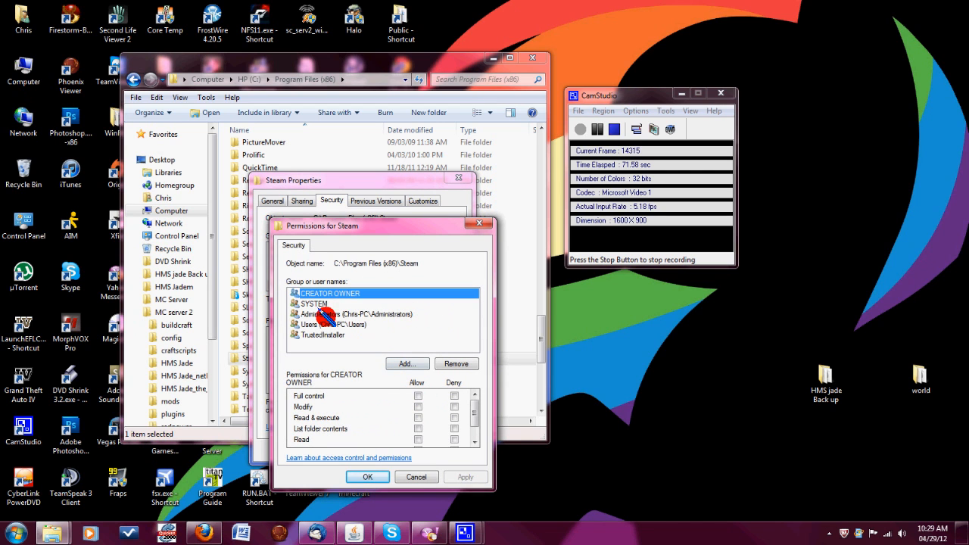
{"action": "left_click", "coordinate": [306, 324]}
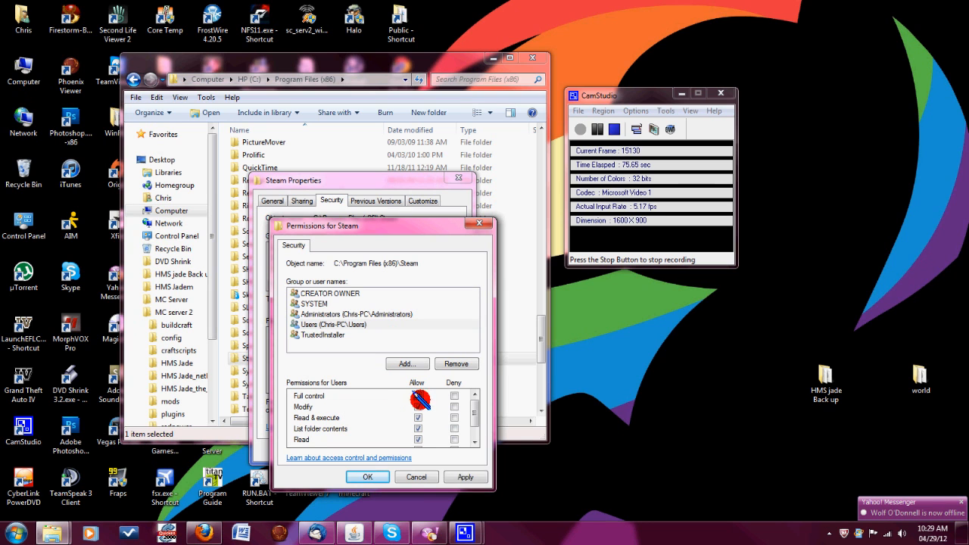
{"action": "left_click", "coordinate": [368, 477]}
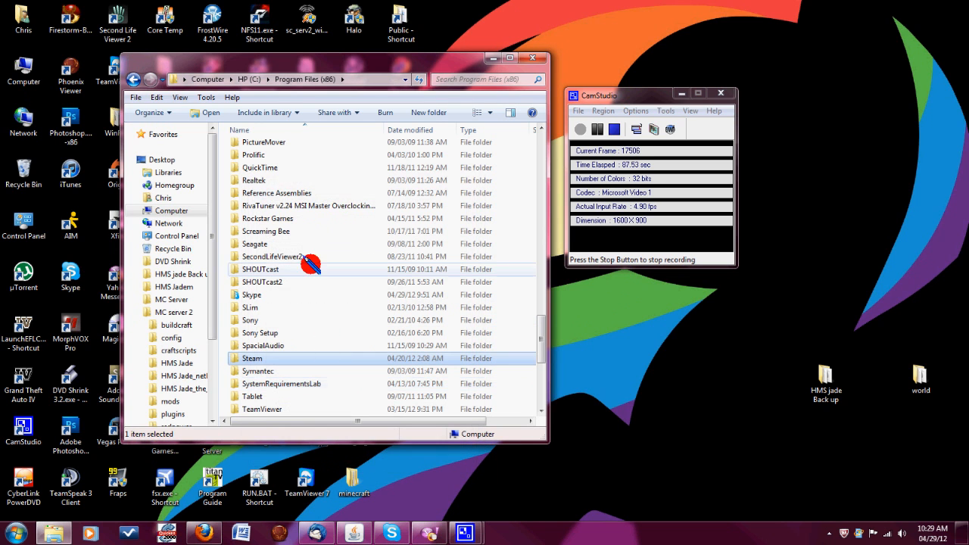
Grant Users Full control on Rockstar Games, then select FirstResponse.ini in Grand Theft Auto IV\Scripts.
{"action": "right_click", "coordinate": [267, 218]}
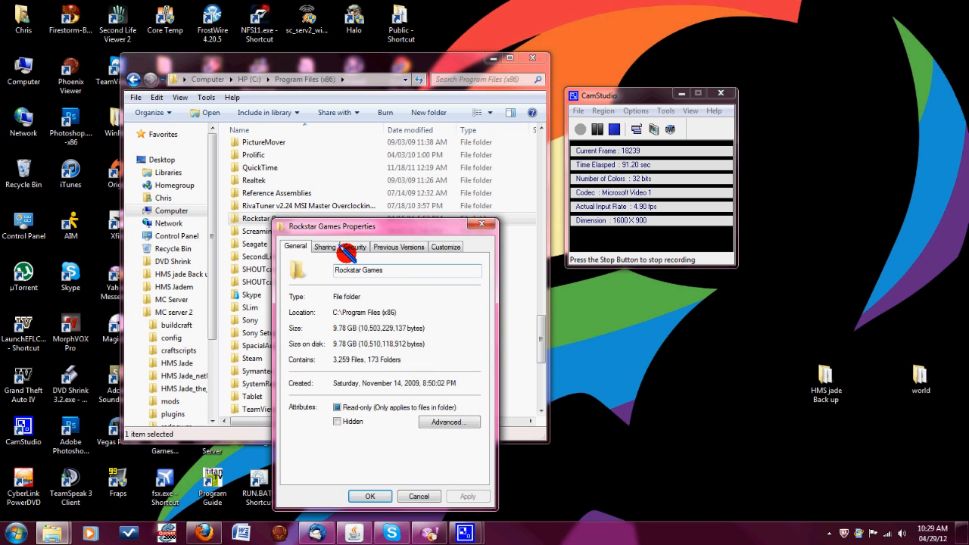
{"action": "left_click", "coordinate": [355, 246]}
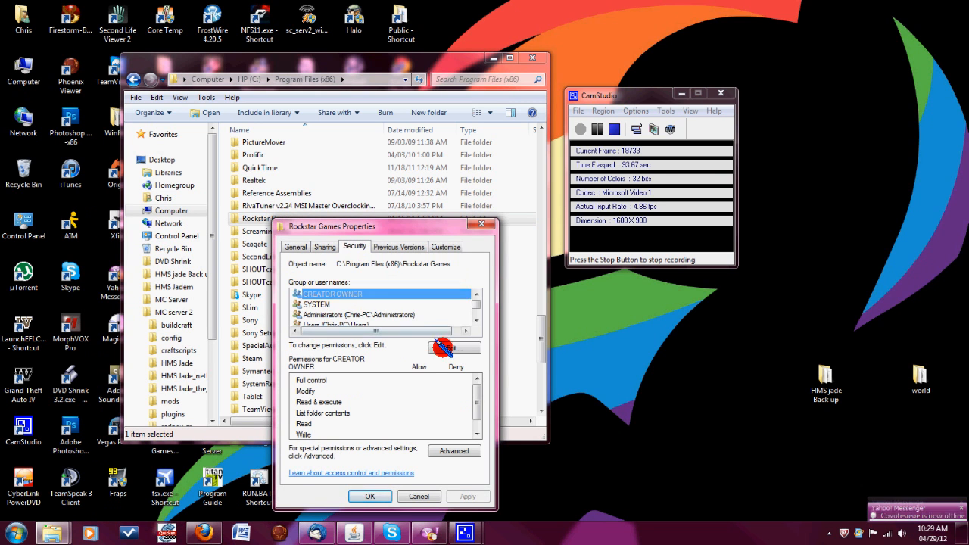
{"action": "left_click", "coordinate": [455, 347]}
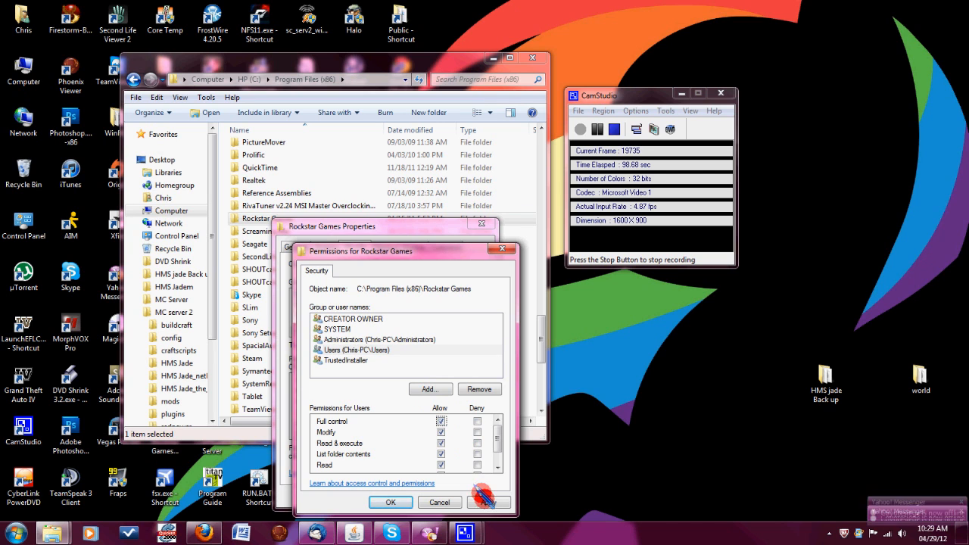
{"action": "left_click", "coordinate": [391, 503]}
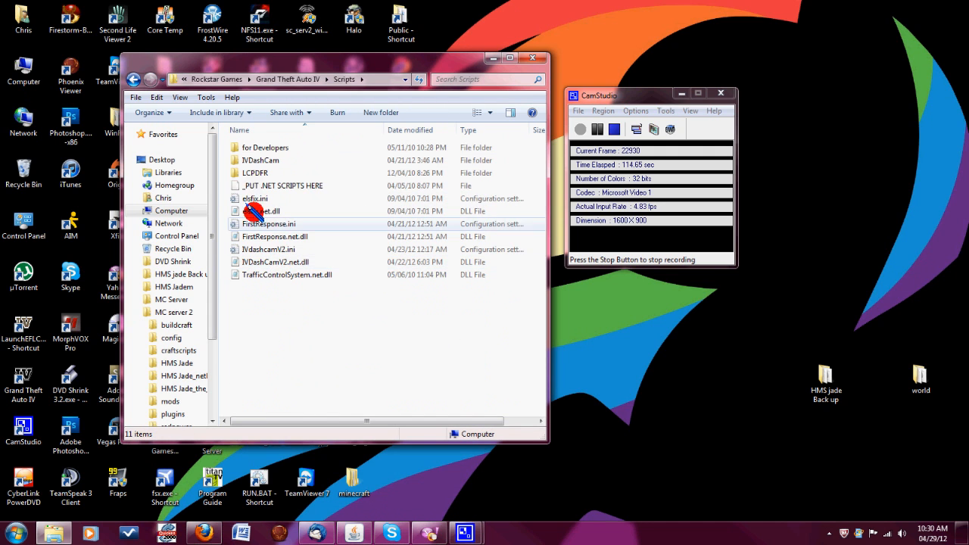
{"action": "left_click", "coordinate": [269, 224]}
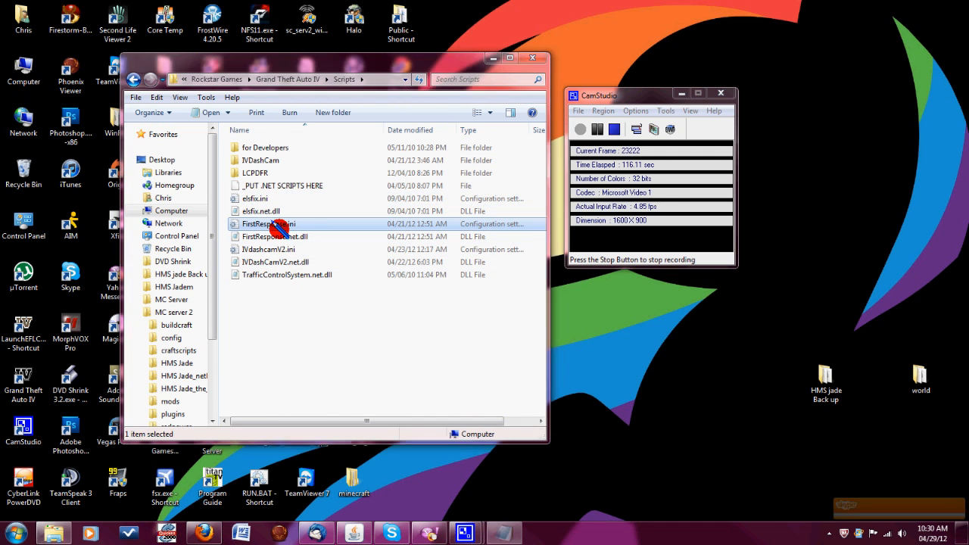
Open and resave FirstResponse.ini in Notepad, then close the Scripts window.
{"action": "double_click", "coordinate": [265, 225]}
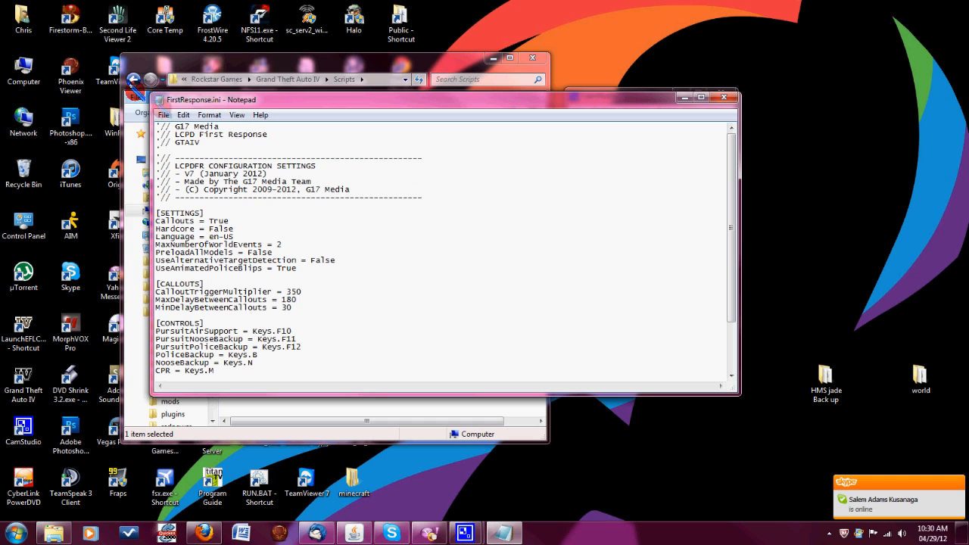
{"action": "mouse_move", "coordinate": [485, 188]}
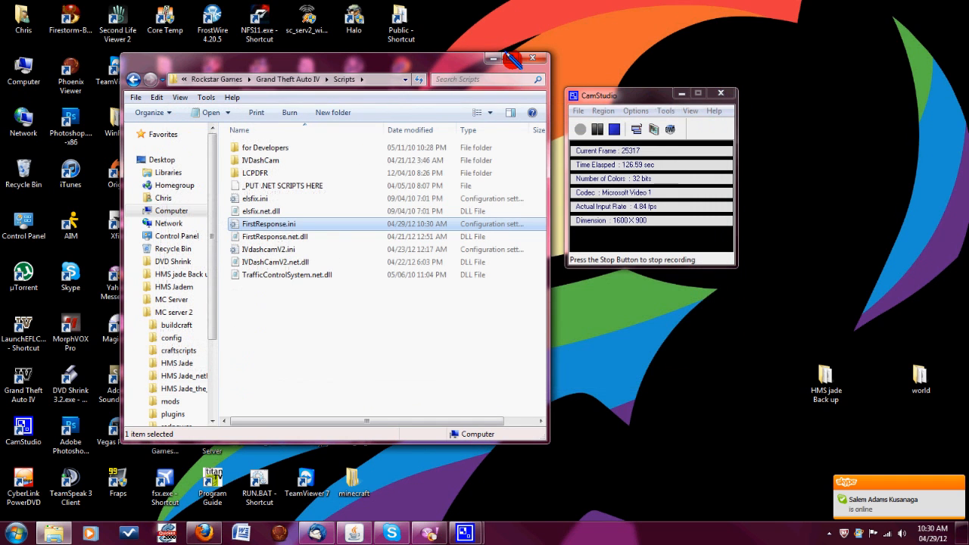
{"action": "left_click", "coordinate": [530, 59]}
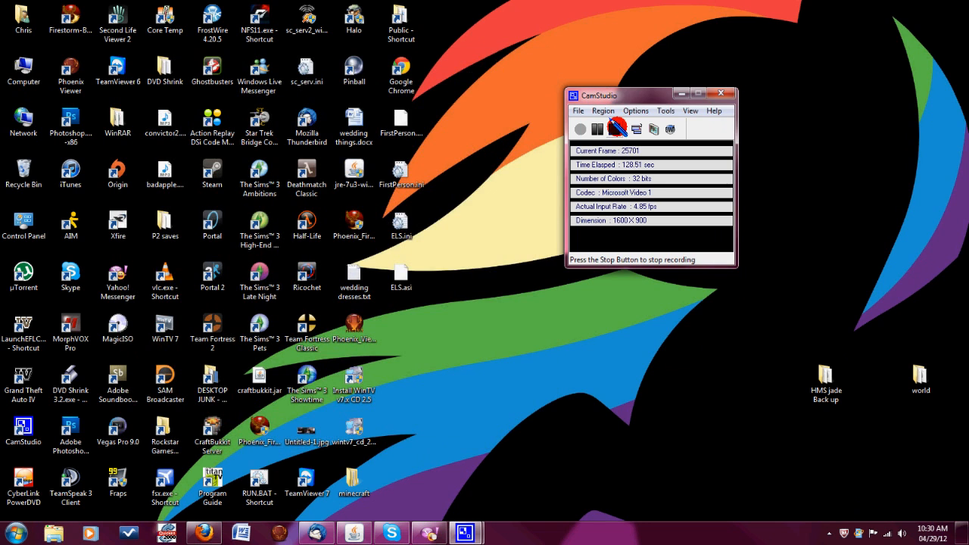